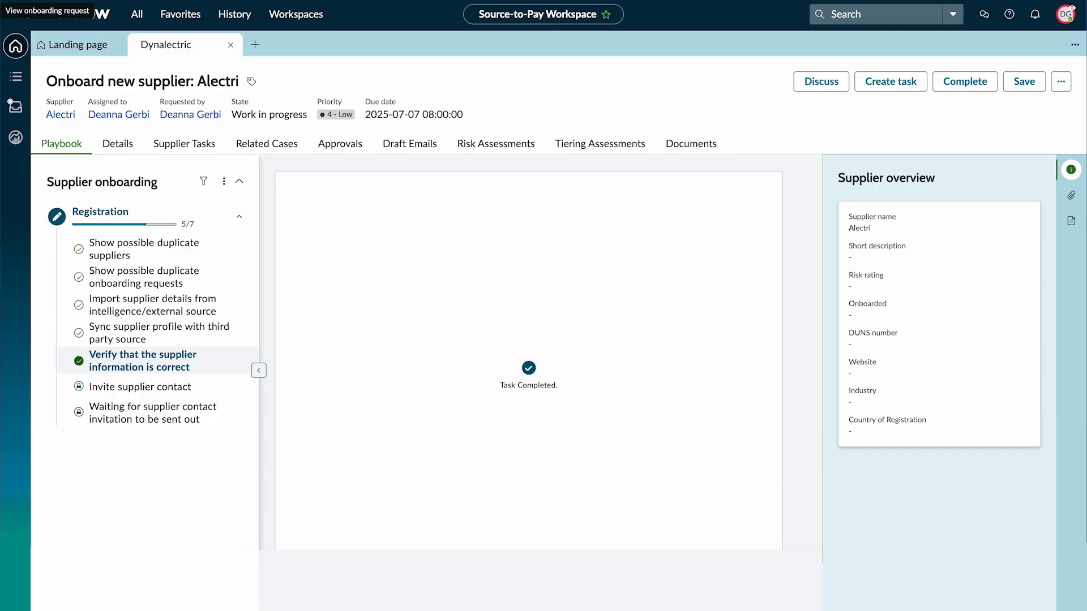
- Open the Onboard new supplier: Alectri case at the Import supplier details task
click(117, 144)
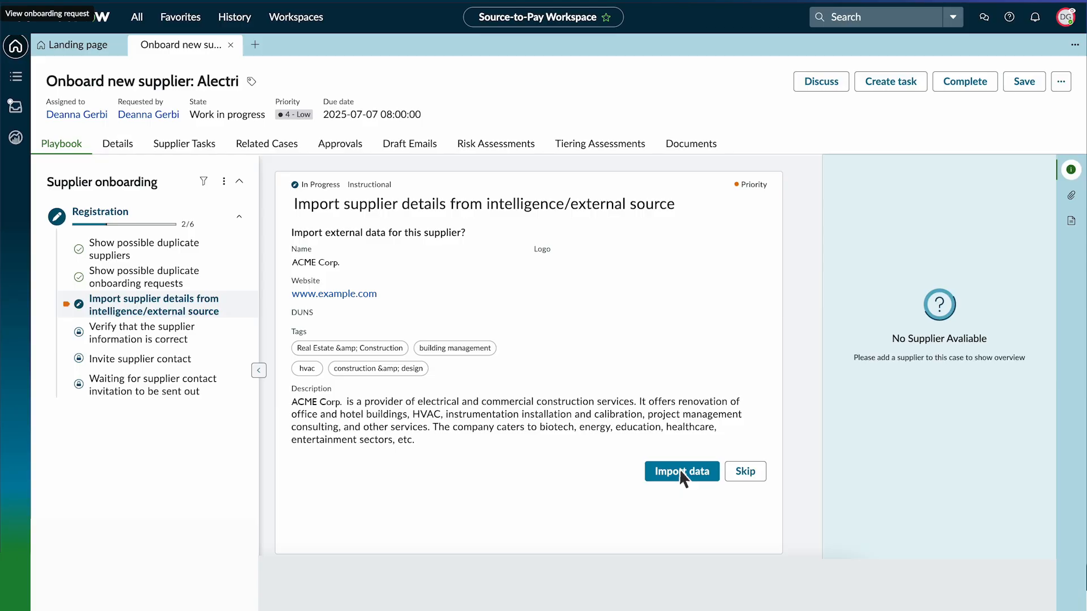
- Import the ACME Corp. data, continue without risk assessment and confirm the supplier is not restricted
click(682, 470)
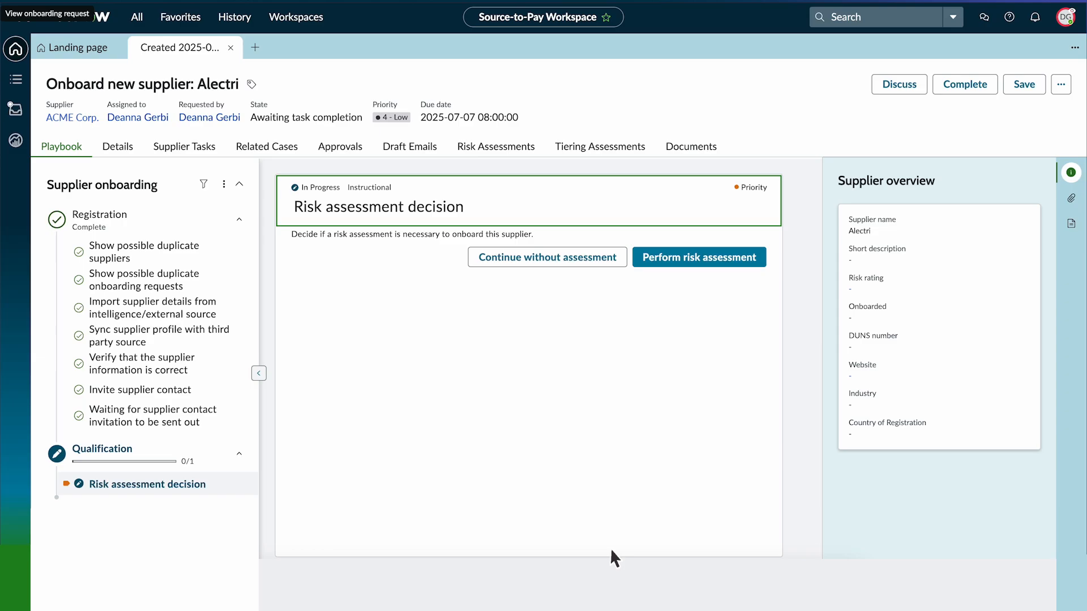
mouse_move(576, 404)
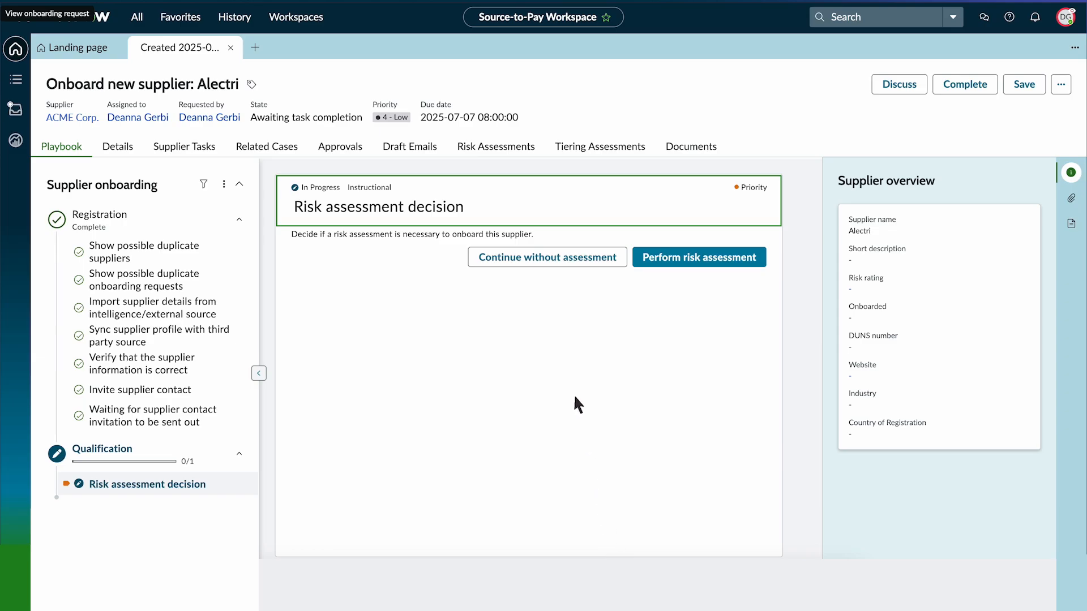
click(546, 257)
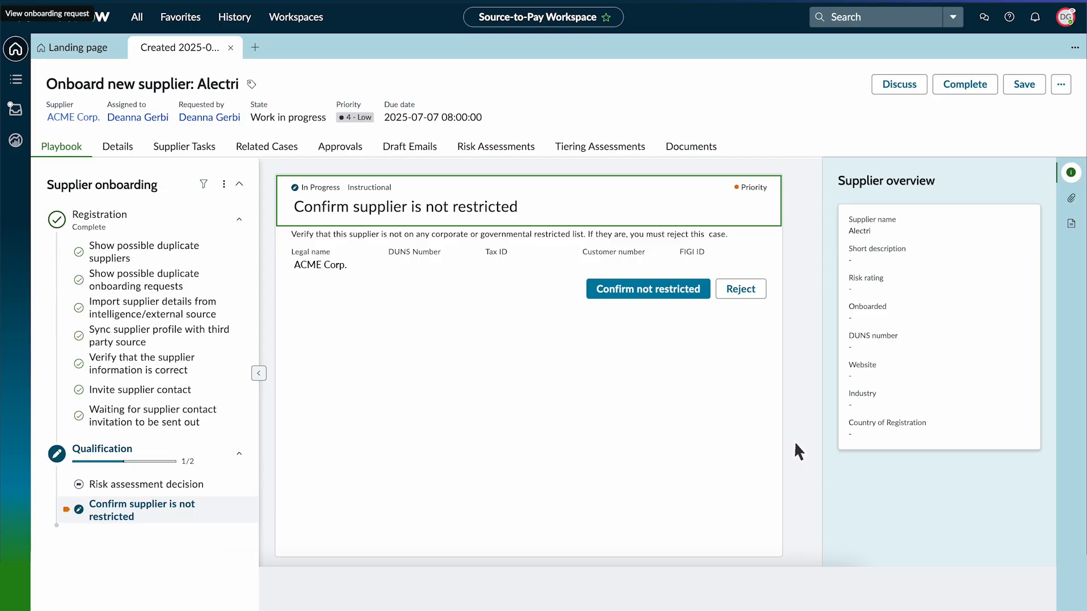
click(648, 288)
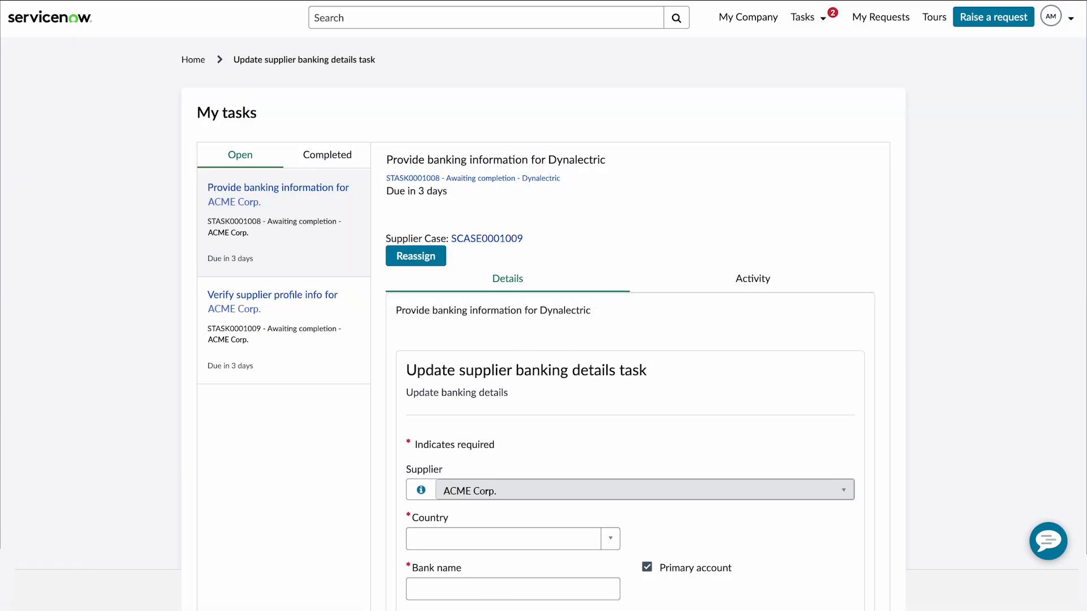
- Complete the Verify supplier profile task with location India and submit it
scroll(down, 3)
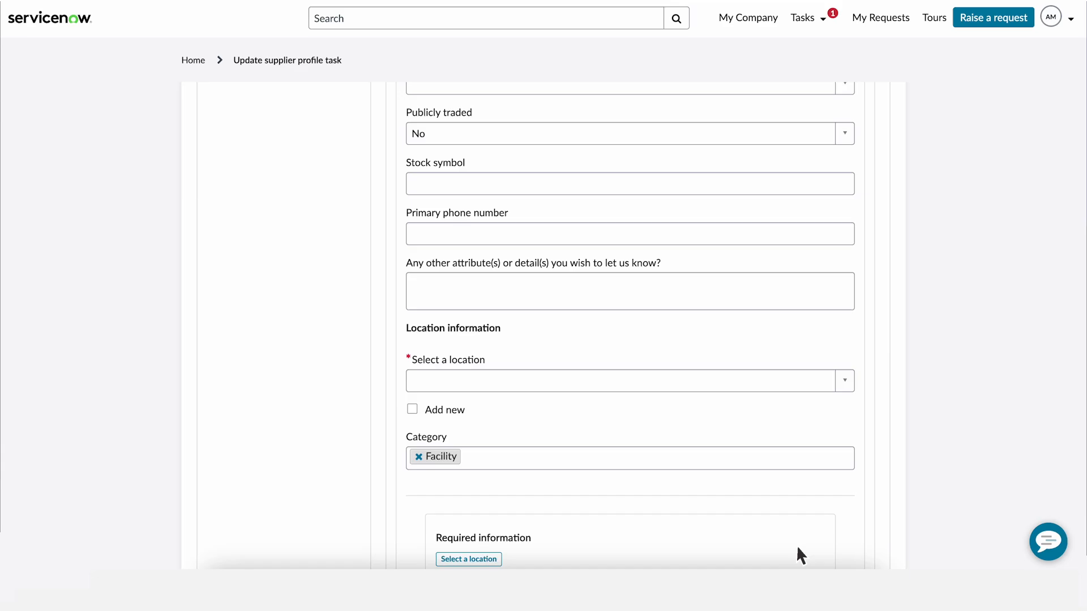
click(624, 380)
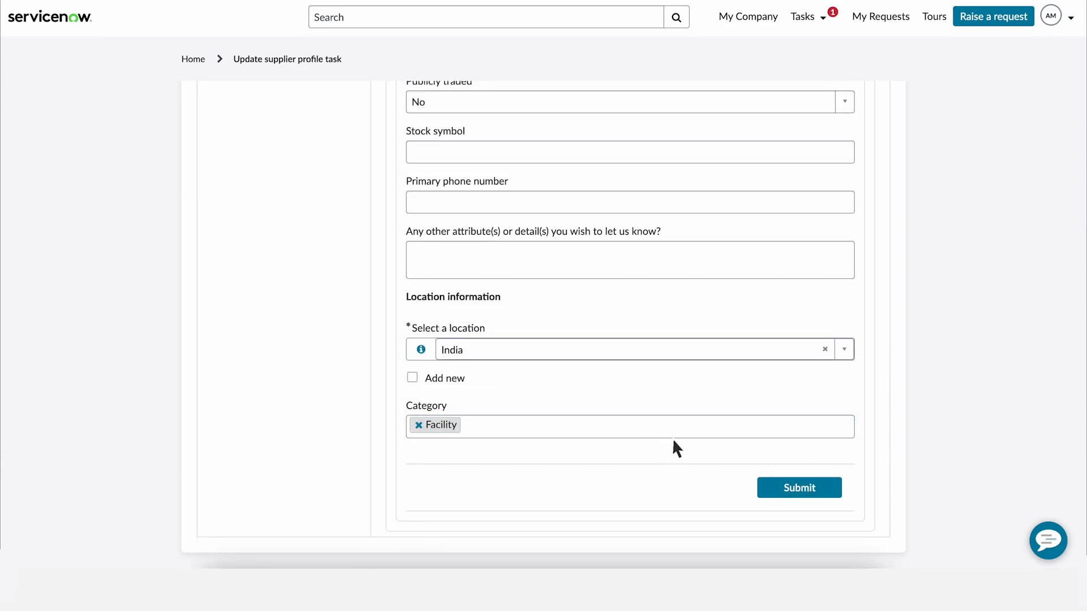
click(798, 487)
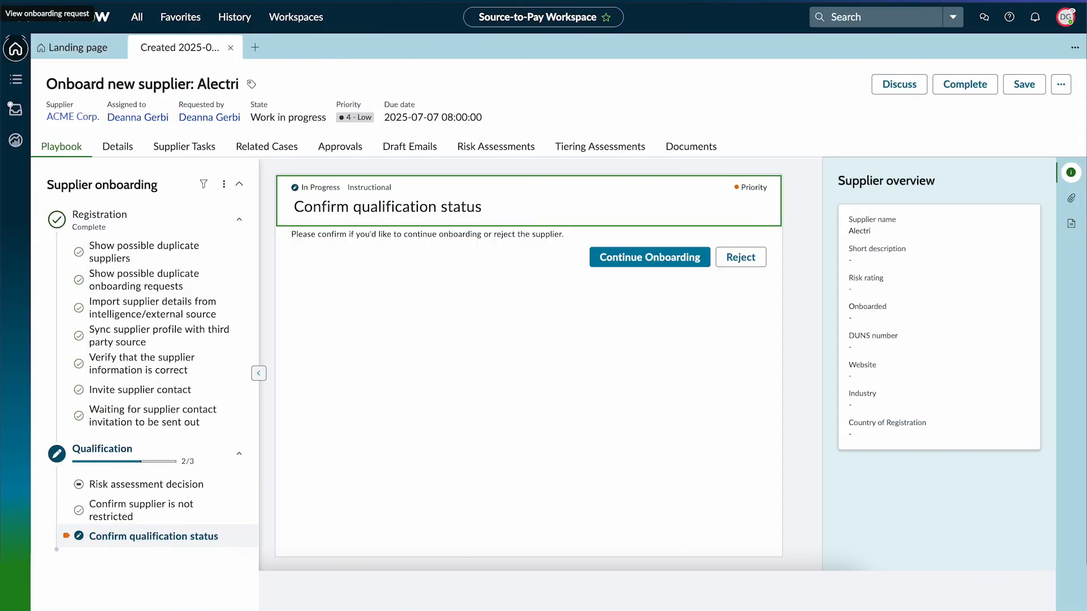
mouse_move(551, 364)
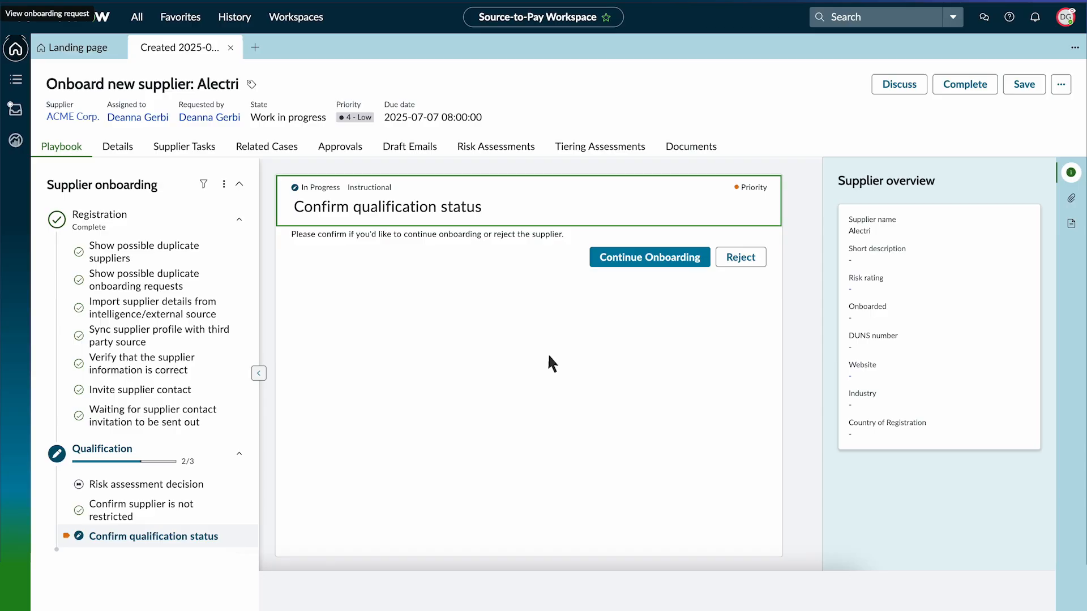
- Confirm qualification status and continue onboarding to the Activation stage
click(648, 257)
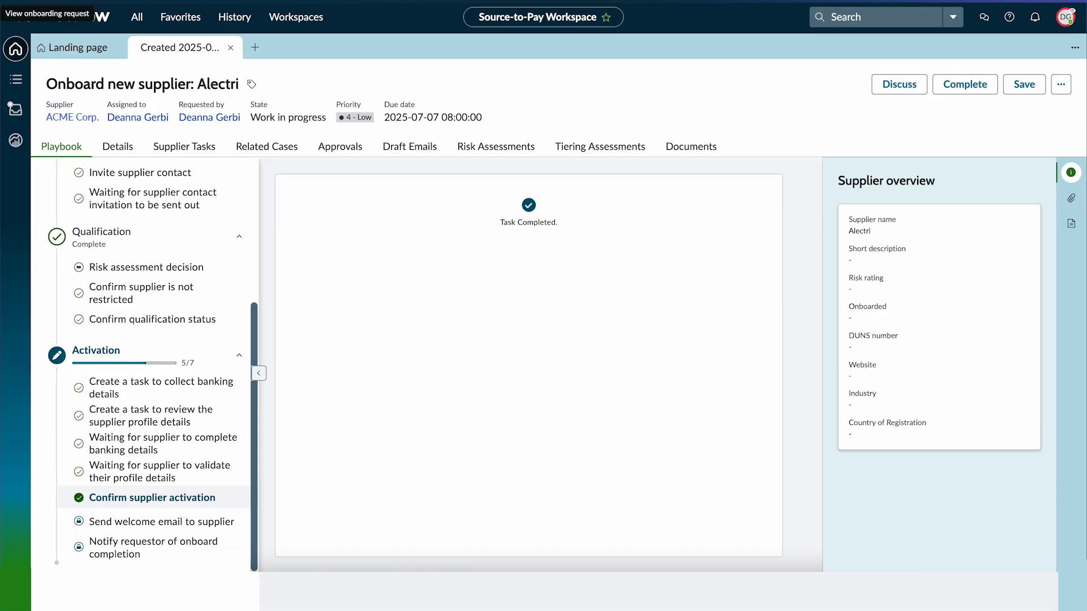